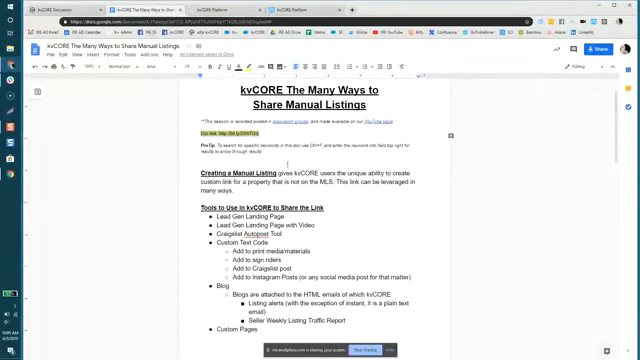
Step: Browse the kvCORE dashboard and go to Listings to show the Property Listings table
scroll(down, 3)
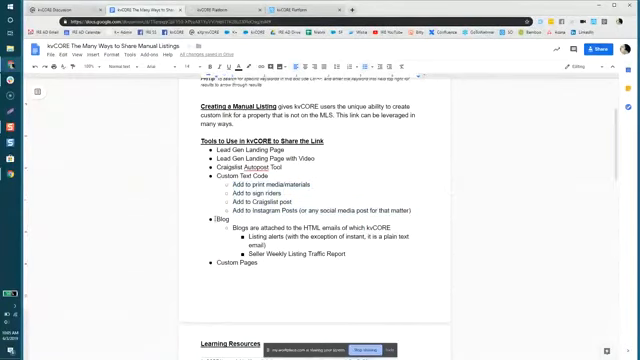
drag(204, 218, 340, 248)
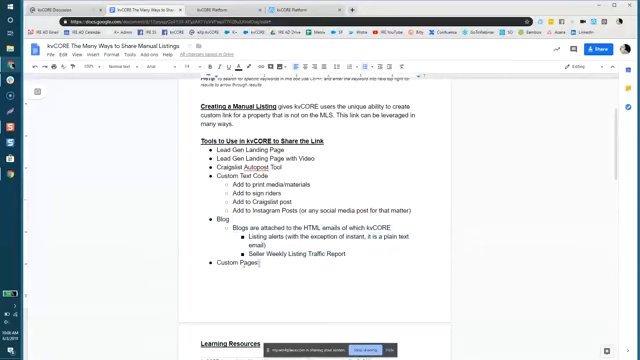
double_click(216, 294)
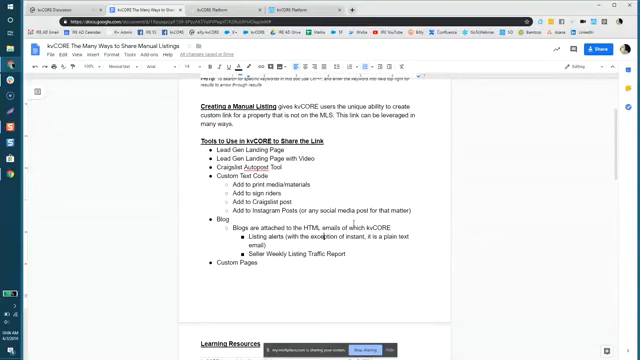
scroll(down, 3)
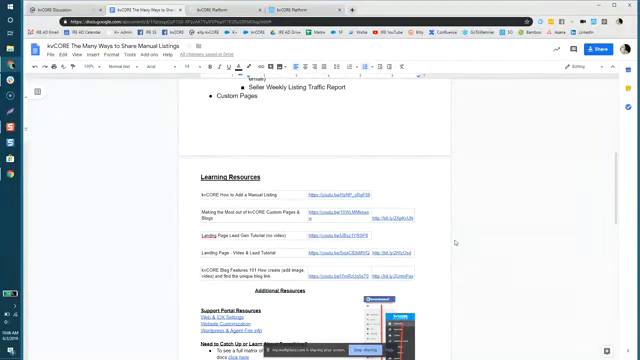
scroll(up, 3)
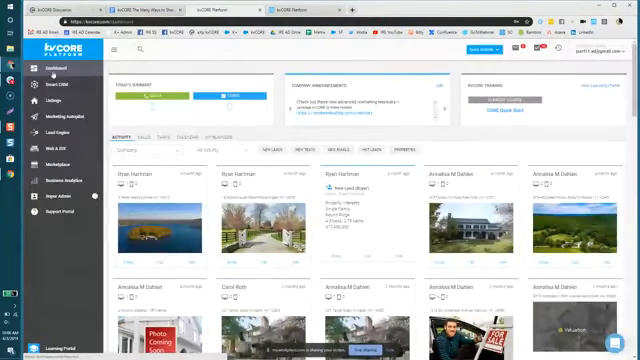
click(56, 86)
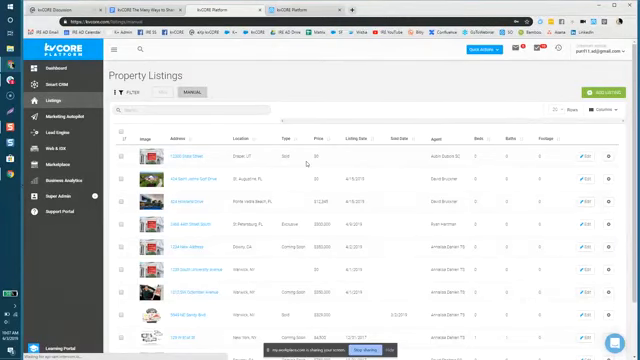
Step: View the 129 W 81st St listing's Photos and its Location map
scroll(down, 3)
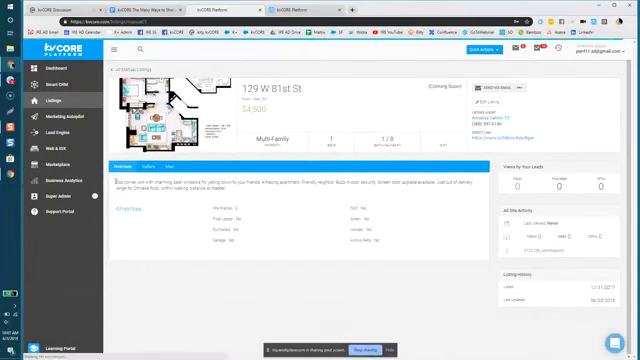
click(146, 168)
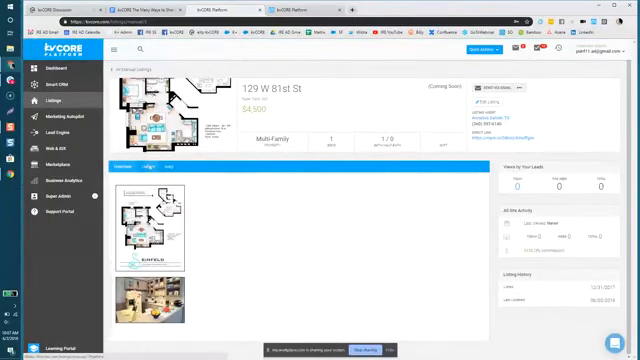
click(152, 166)
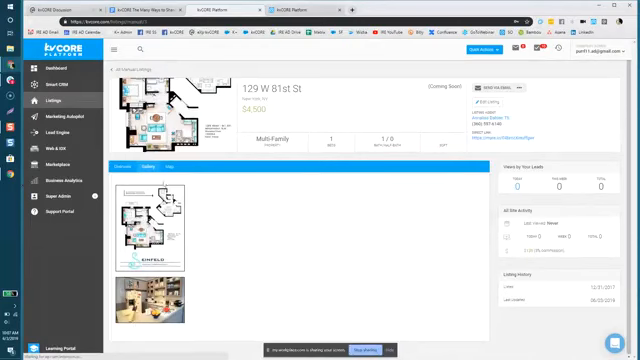
click(172, 166)
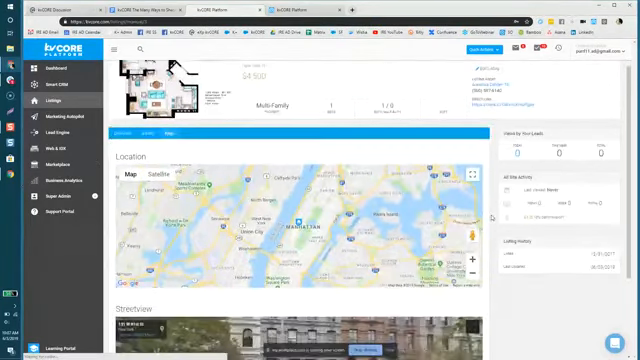
scroll(down, 3)
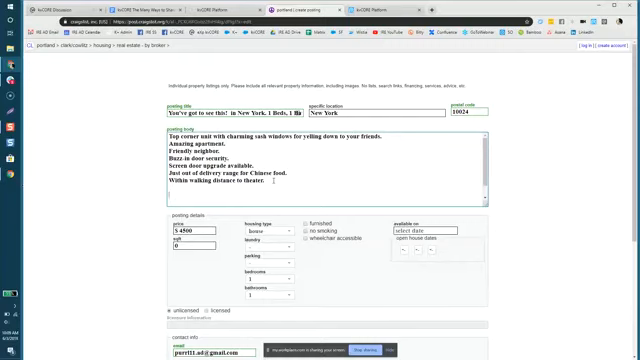
Step: Add a 'Text Manhattan to 760 712...' contact line to the Craigslist description
text(Tr)
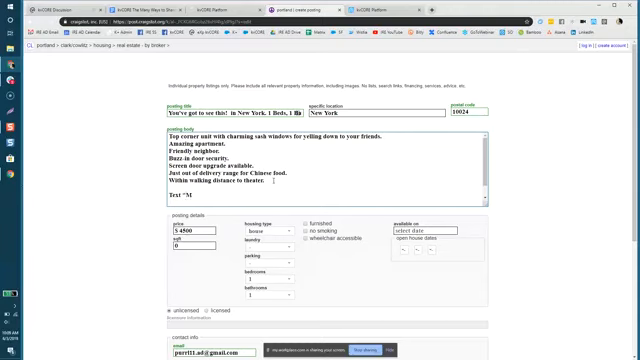
text(anhattan1" to)
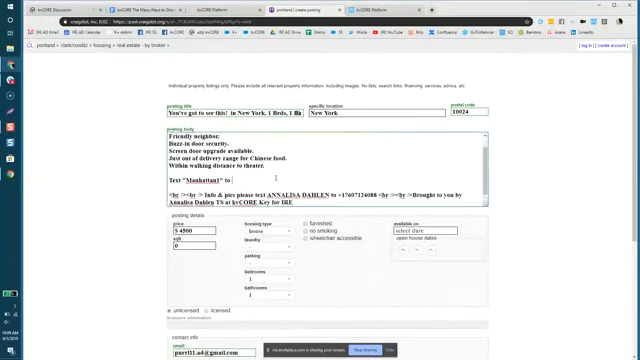
text(760)
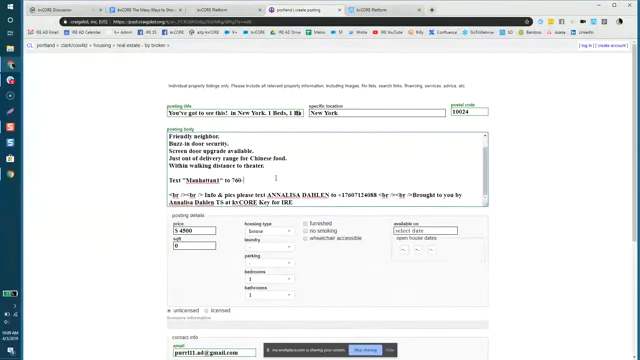
text(712-4088 to get more details)
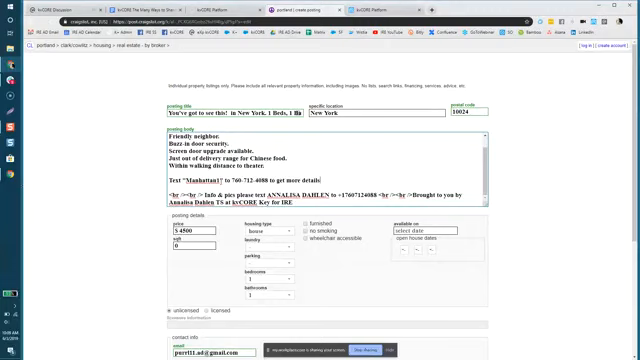
double_click(188, 180)
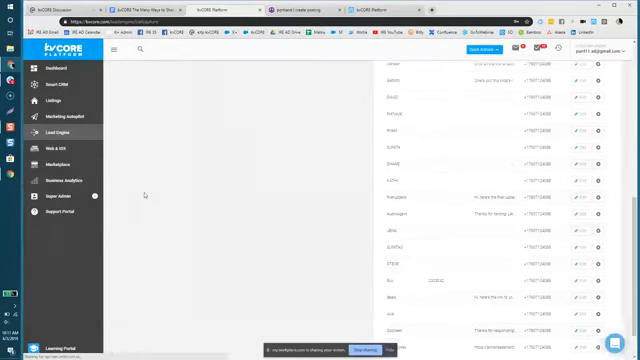
Step: Show the kvCORE list of text-code entries with their phone numbers
right_click(50, 100)
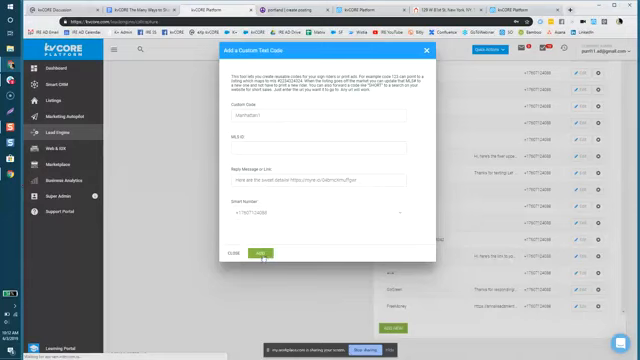
Step: Save the new custom text code for the Manhattan listing
click(252, 252)
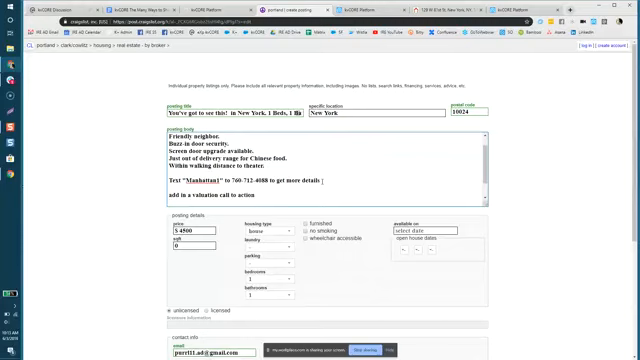
Step: Add a valuation call-to-action line ('to see a whee...') below the text-code line
text(to see a whee)
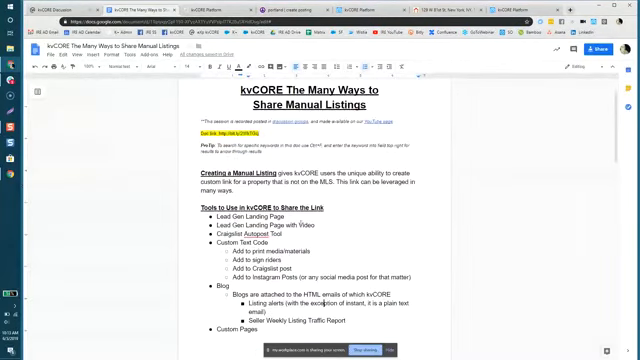
Step: Scroll through the 'kvCORE The Many Ways to Share Manual Listings' guide
scroll(down, 3)
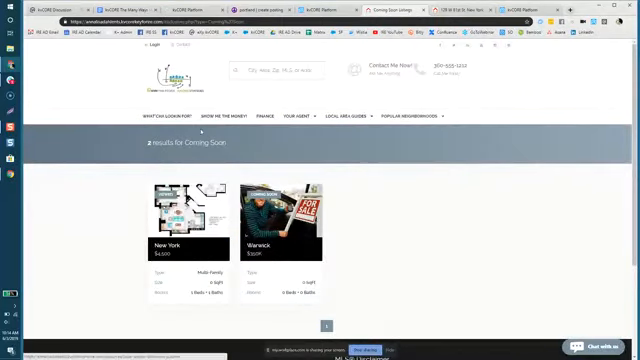
mouse_move(196, 216)
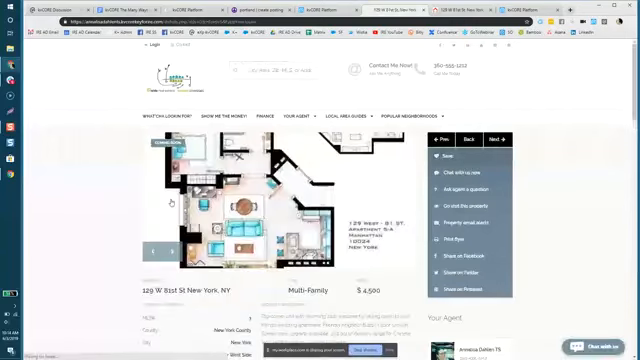
Step: Scroll the New York coming-soon listing's photos and show the pages under a site section
scroll(down, 3)
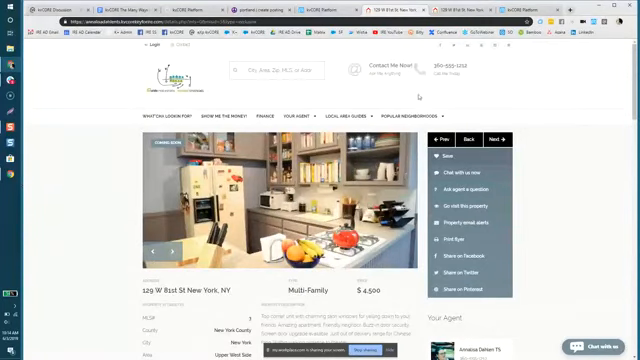
click(412, 114)
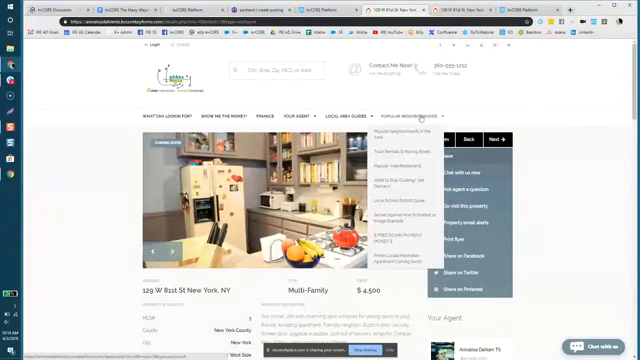